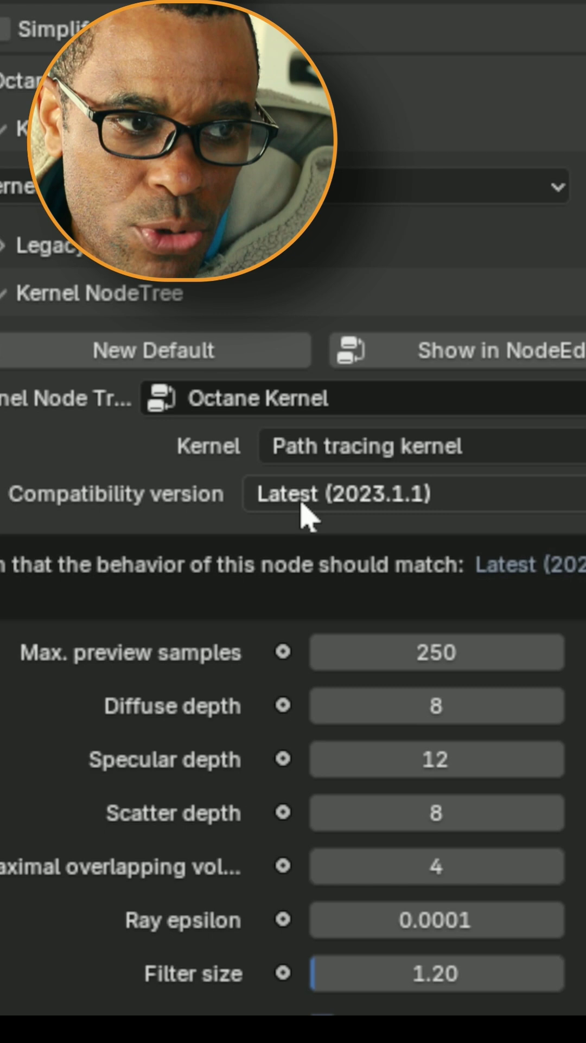
# Step: Reveal the Denoiser list in Octane Postprocess, showing Octane AI and Open Image Denoise
pyautogui.scroll(-3)
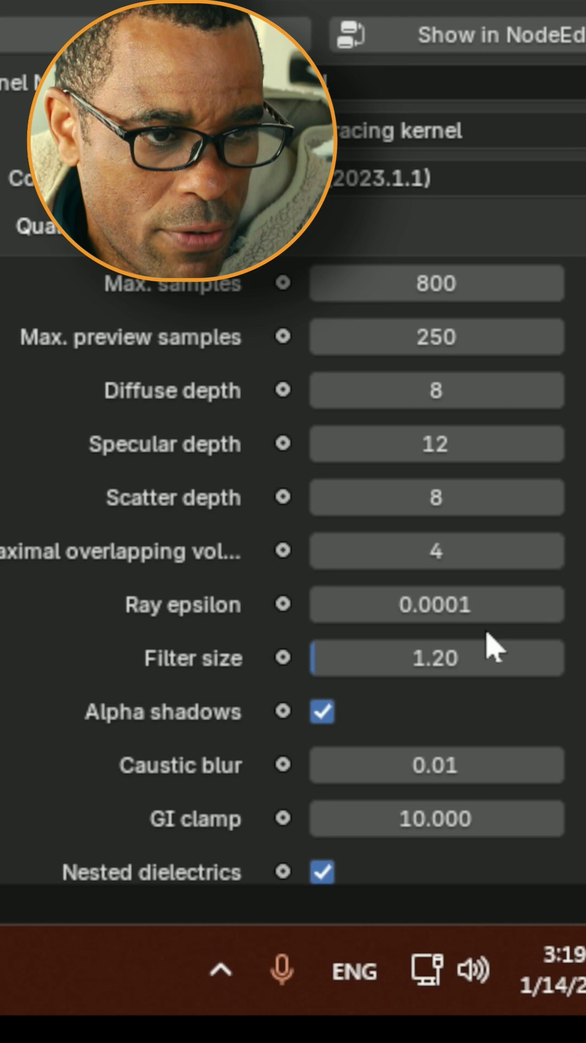
pyautogui.moveTo(478, 702)
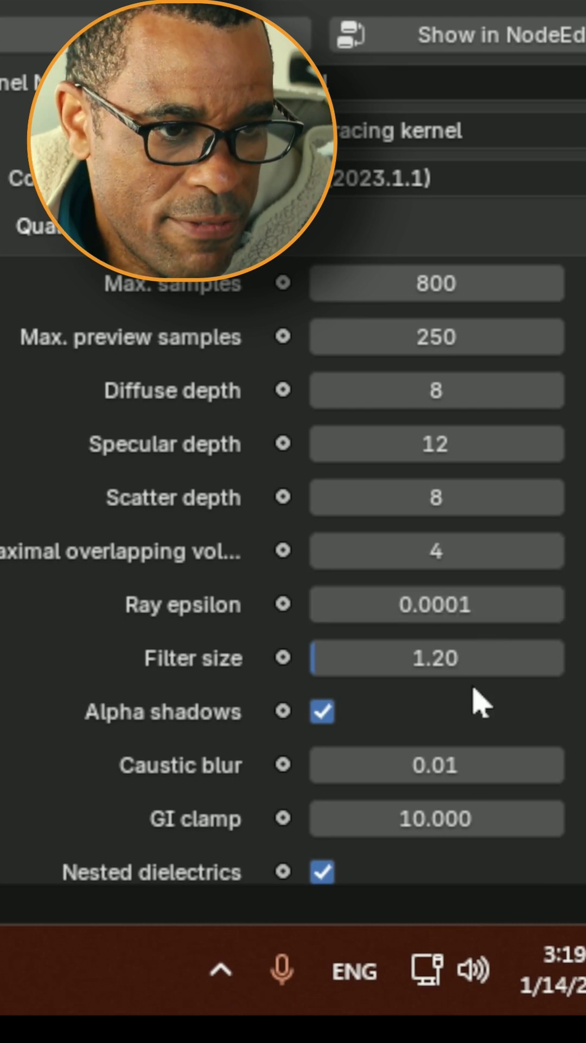
pyautogui.scroll(-3)
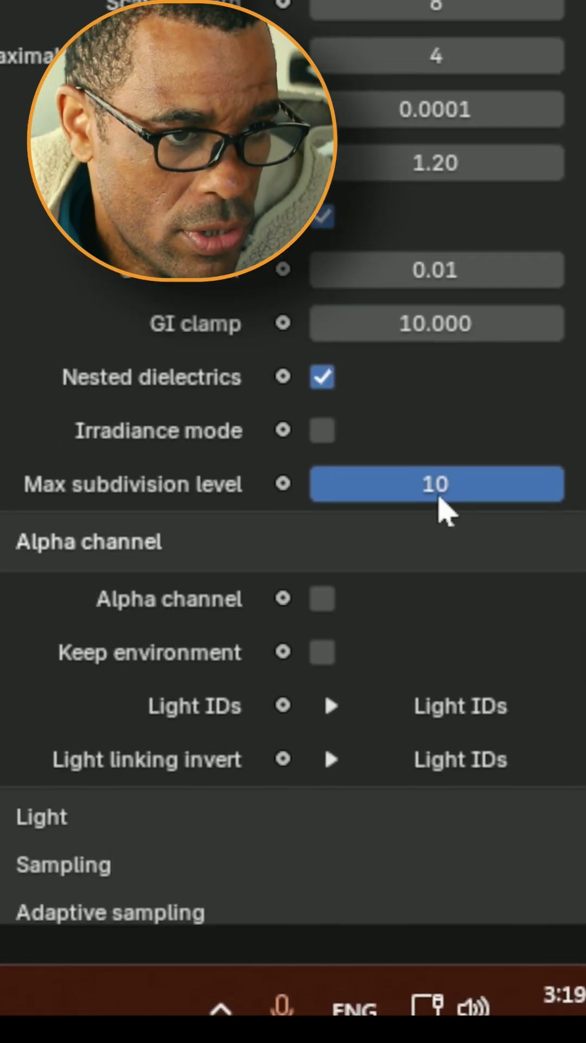
pyautogui.scroll(-3)
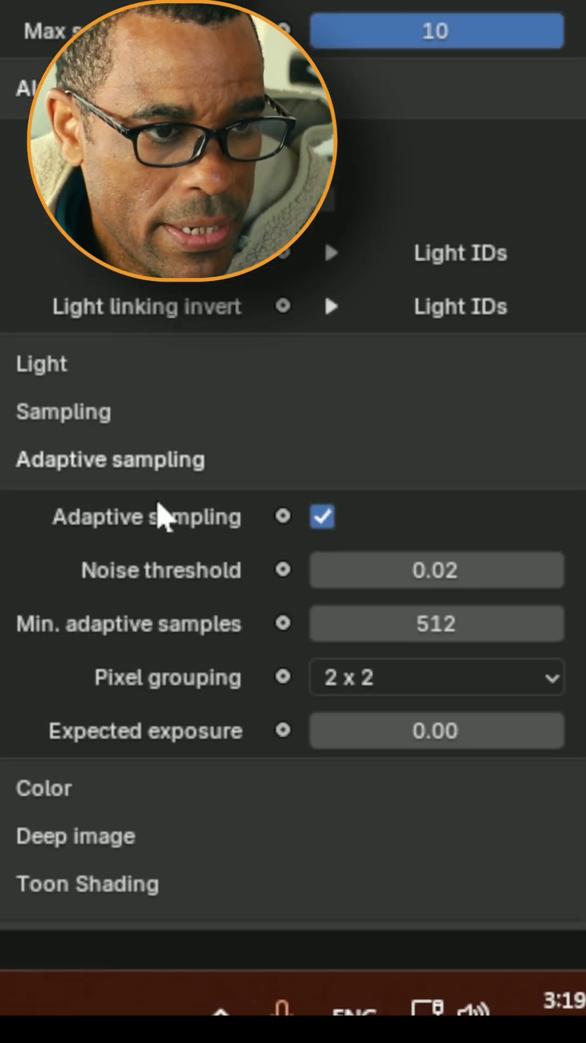
pyautogui.scroll(-3)
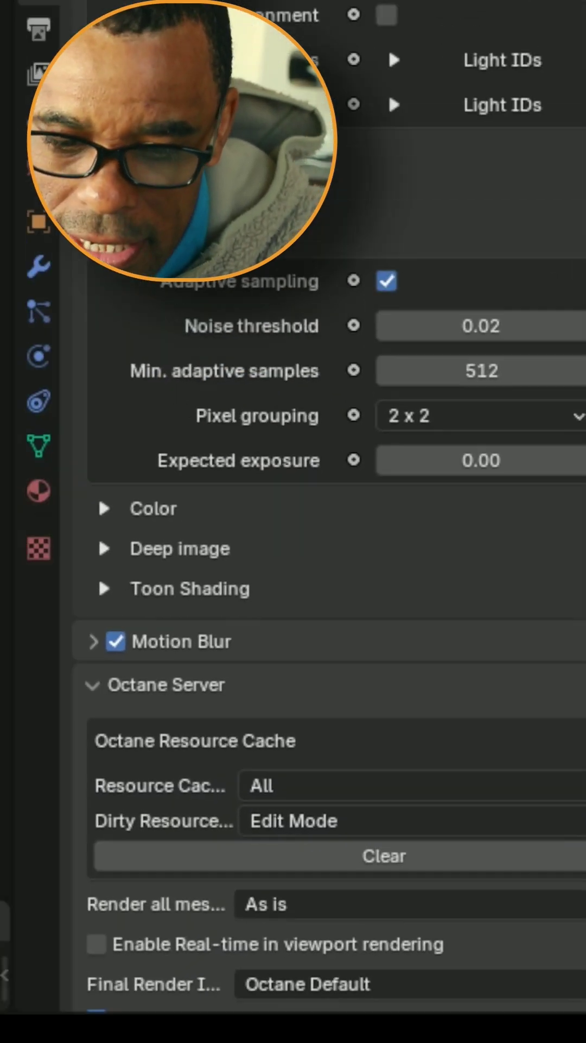
pyautogui.click(178, 561)
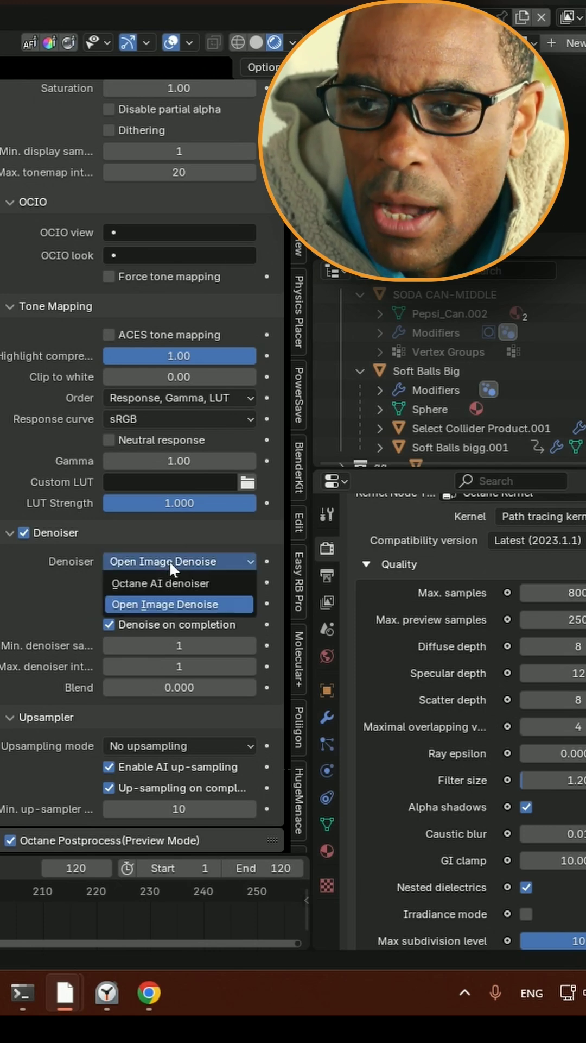